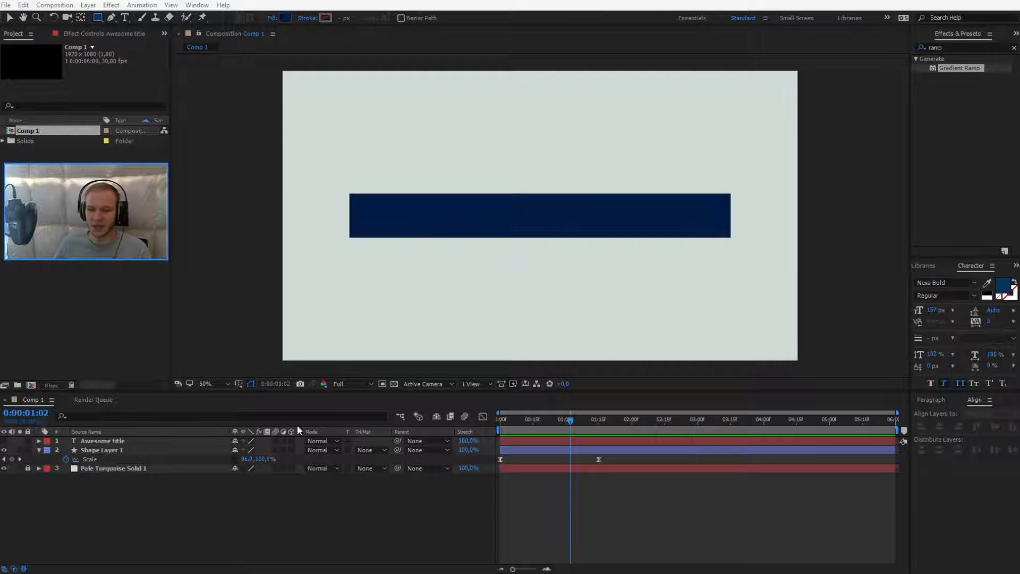
- Duplicate Shape Layer 1 with Ctrl+D so two identical dark blue rectangles exist
{"action": "left_click", "coordinate": [101, 450]}
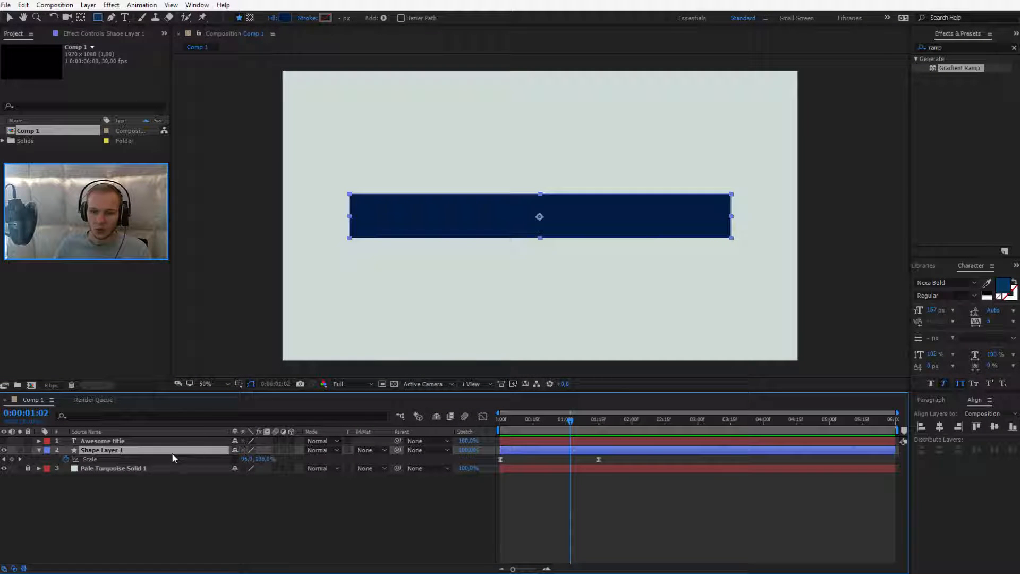
{"action": "left_click", "coordinate": [648, 420]}
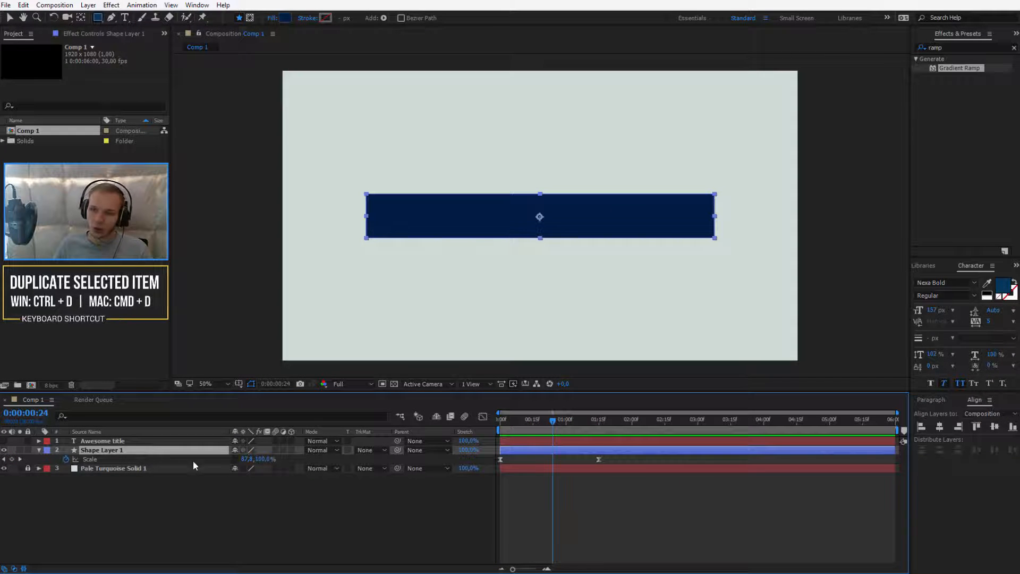
{"action": "key", "text": "ctrl+d"}
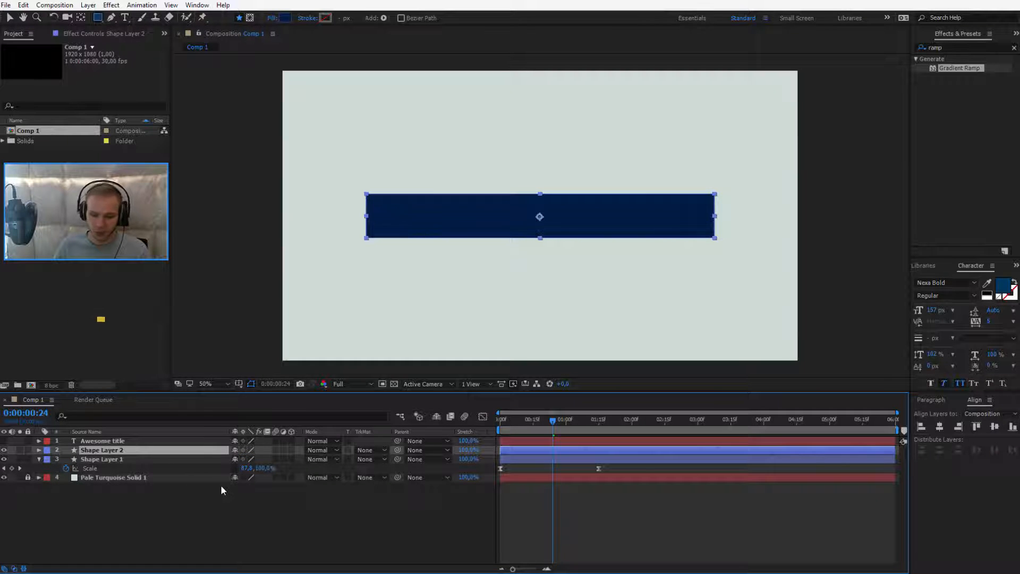
- Reveal keyframes and shift Shape Layer 2's scale keyframes a few frames later
{"action": "key", "text": "u"}
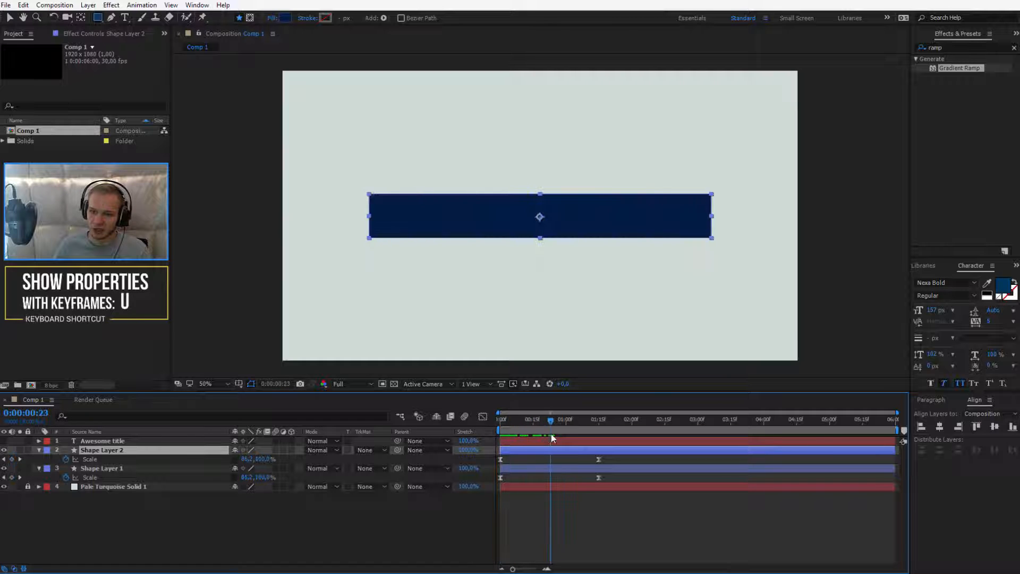
{"action": "left_click_drag", "start_coordinate": [550, 437], "coordinate": [541, 437]}
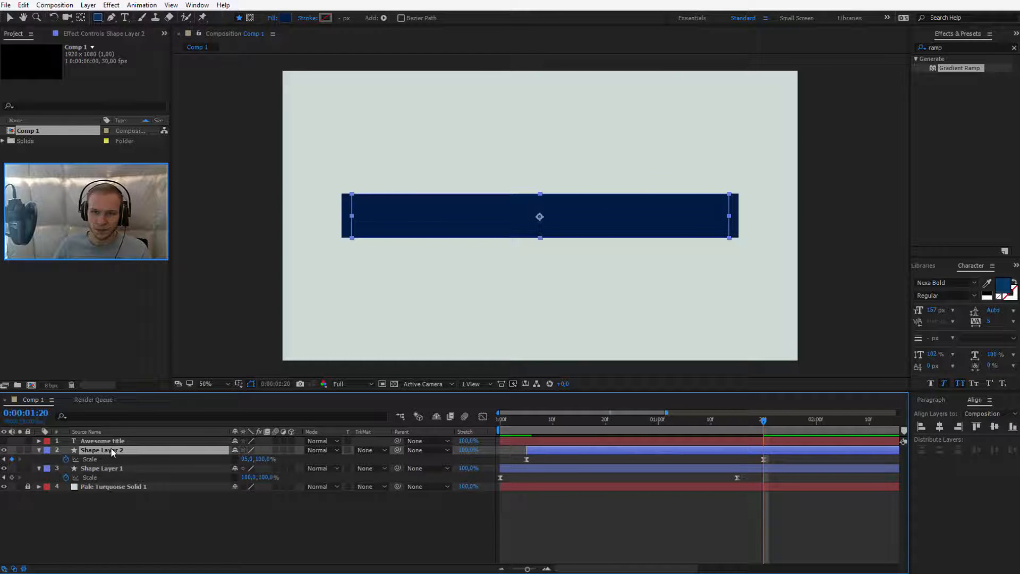
- Give Shape Layer 2 a lighter blue fill via the Shape Fill Color picker
{"action": "left_click", "coordinate": [96, 18]}
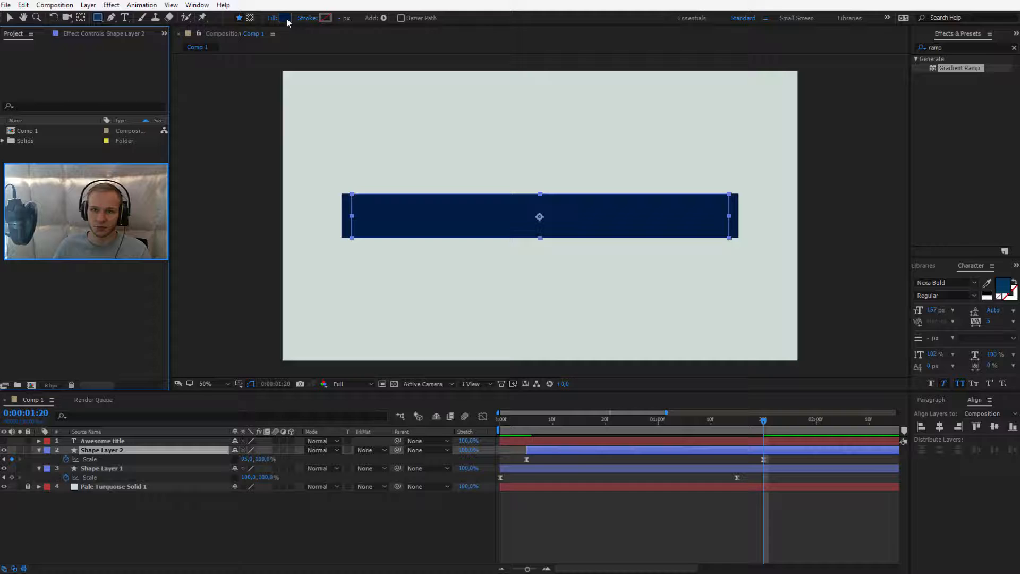
{"action": "left_click", "coordinate": [288, 18]}
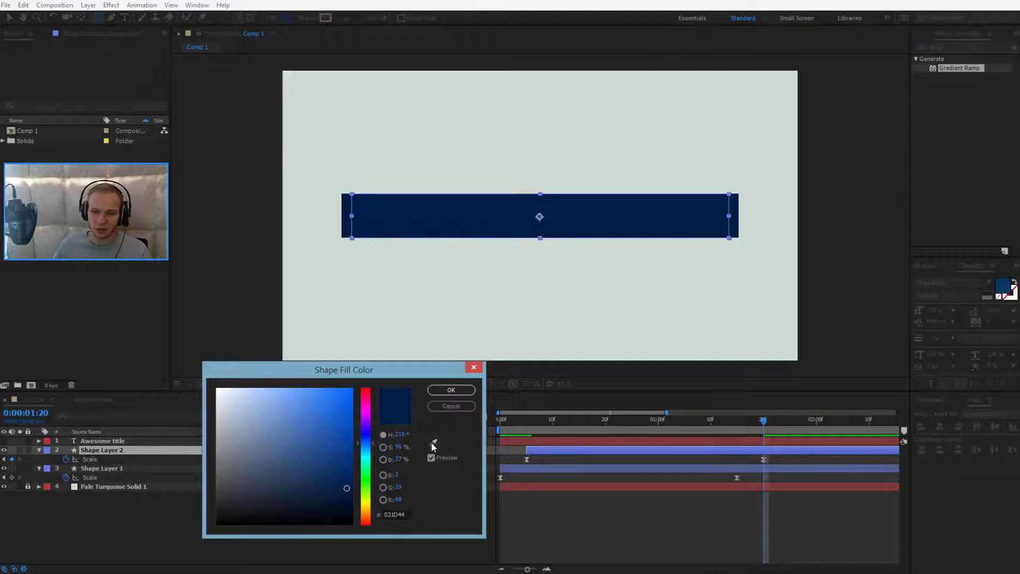
{"action": "left_click", "coordinate": [347, 474]}
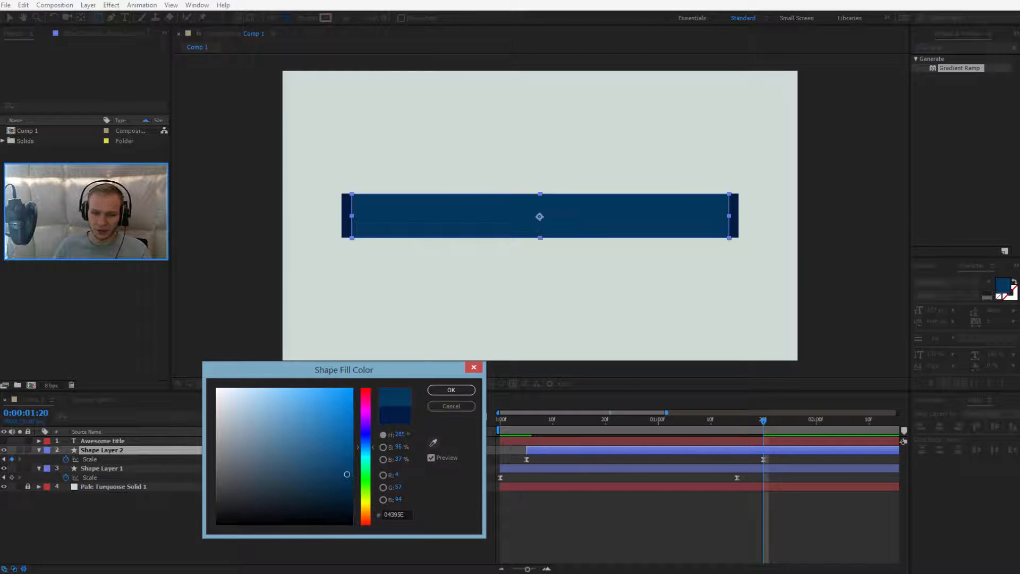
{"action": "left_click", "coordinate": [451, 390]}
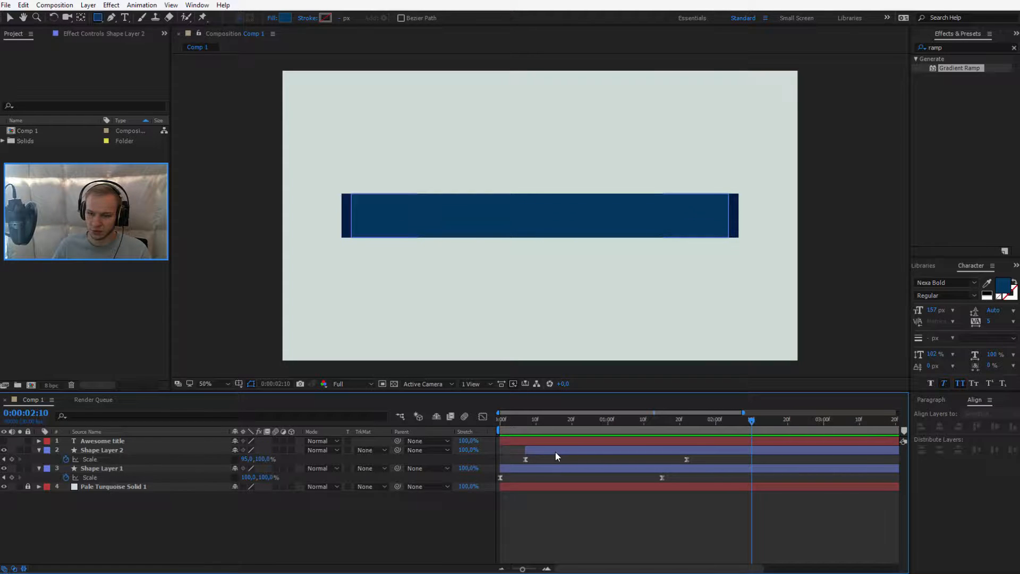
- Turn the Awesome title layer's visibility on so the text sits over the rectangles
{"action": "left_click", "coordinate": [102, 450]}
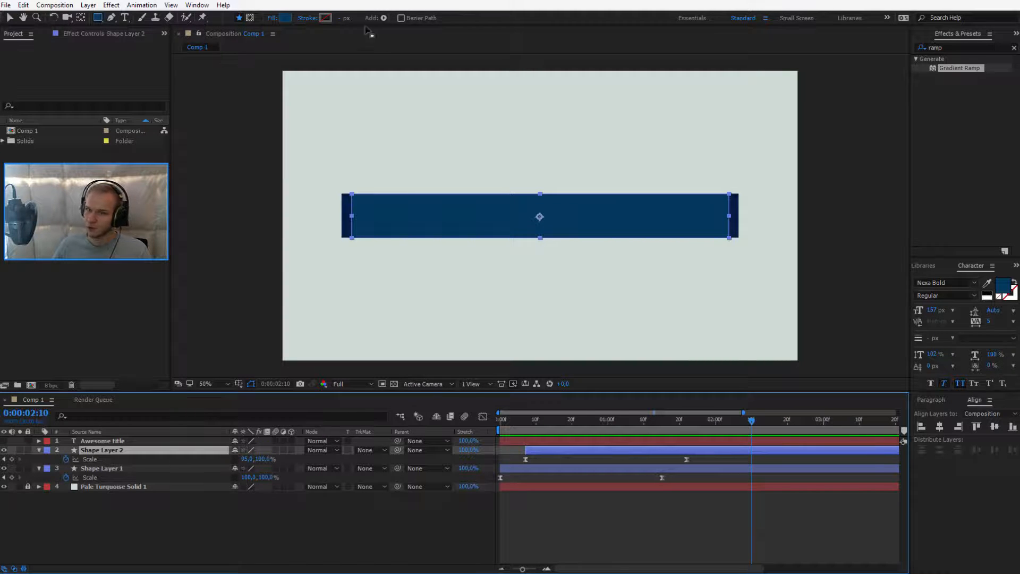
{"action": "left_click", "coordinate": [284, 17]}
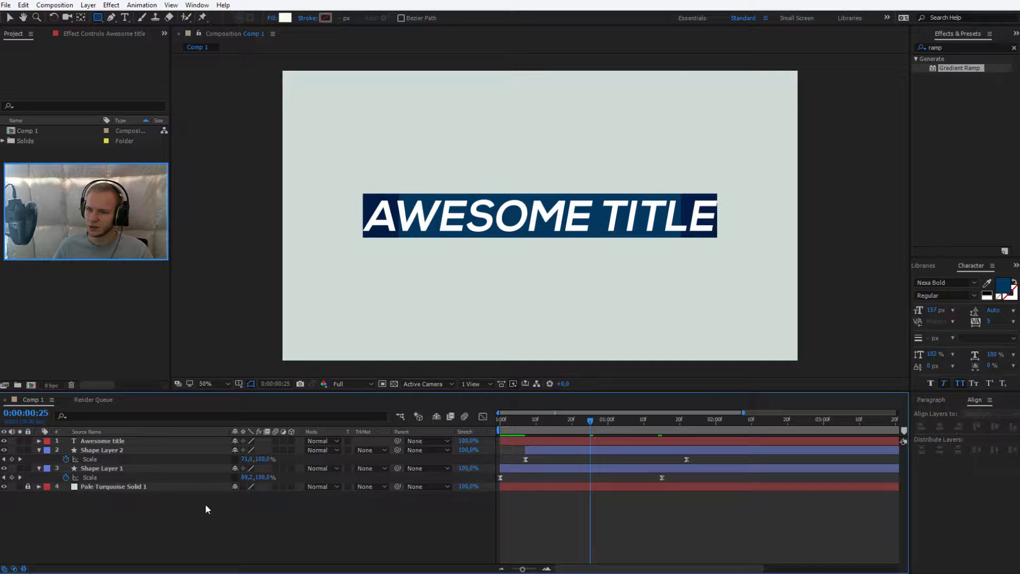
- Switch off Faux Italic for AWESOME TITLE, then hide the title layer again
{"action": "left_click", "coordinate": [102, 440]}
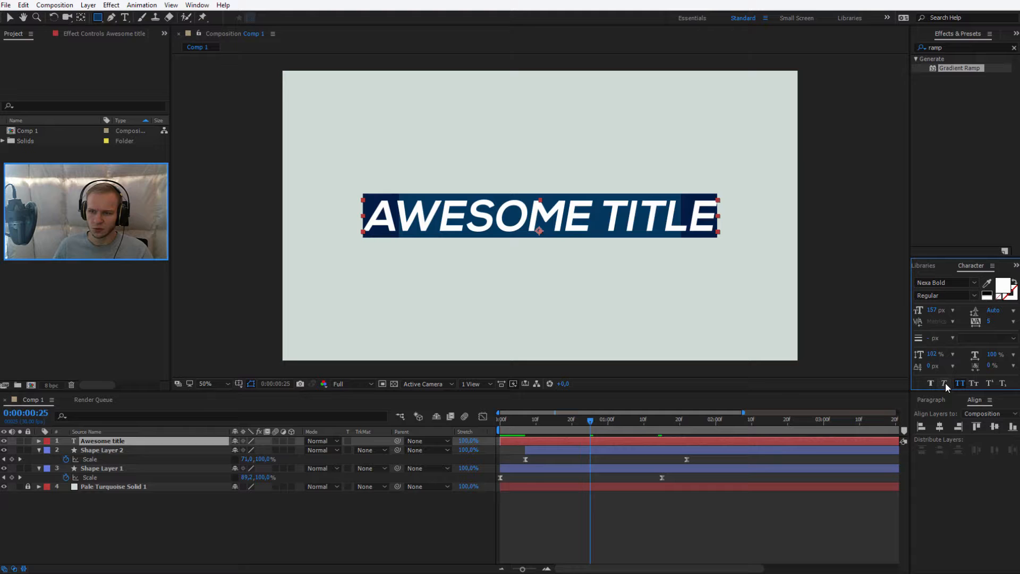
{"action": "left_click", "coordinate": [649, 433]}
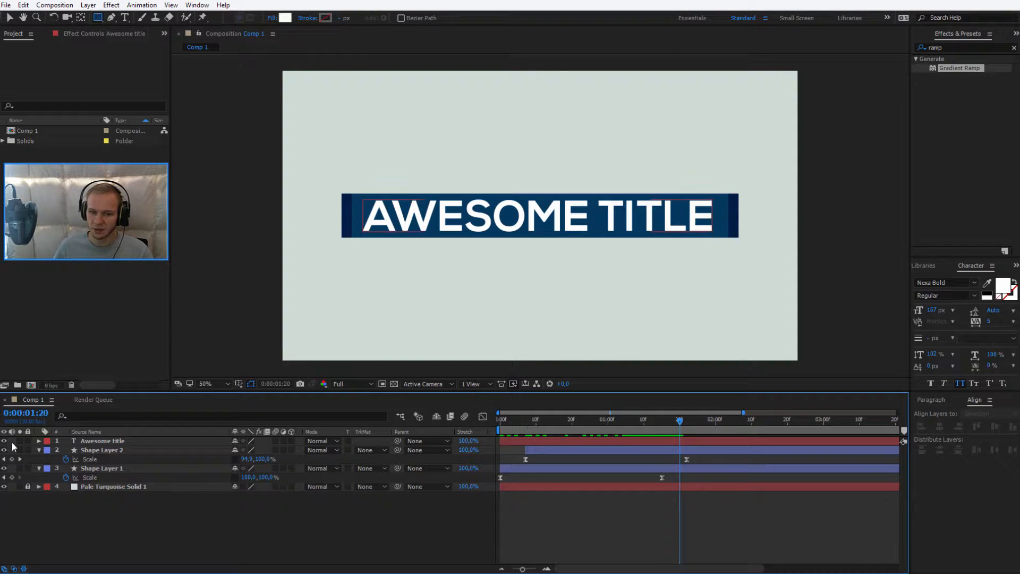
{"action": "left_click", "coordinate": [6, 441]}
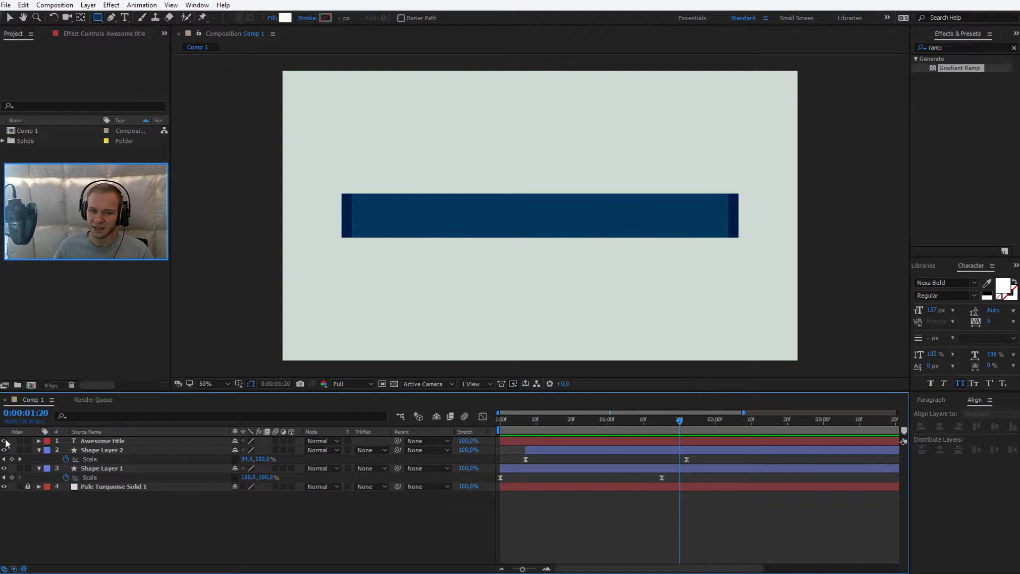